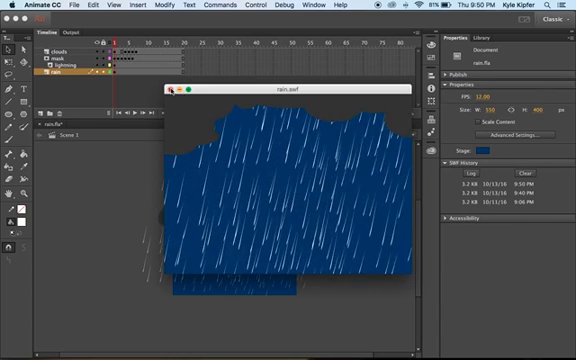
# Close the rain animation preview and start a new document via File > New
pyautogui.click(178, 90)
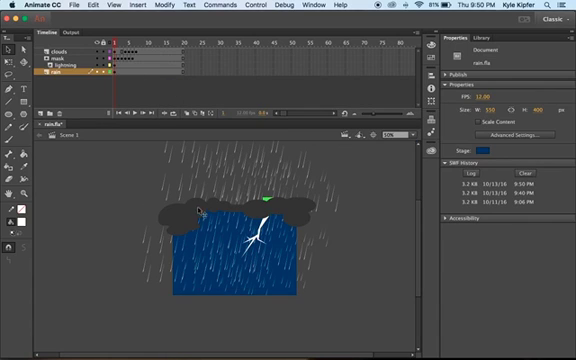
pyautogui.click(80, 6)
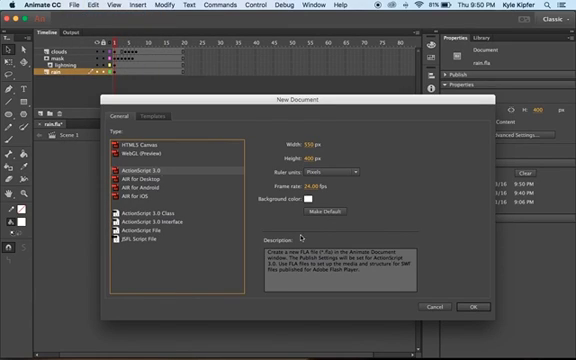
# Confirm the New Document dialog to get a blank white stage
pyautogui.click(476, 304)
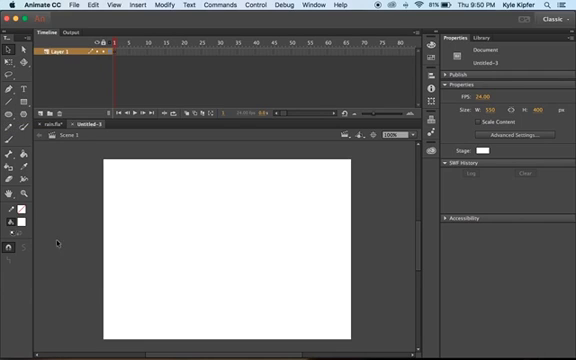
pyautogui.moveTo(14, 220)
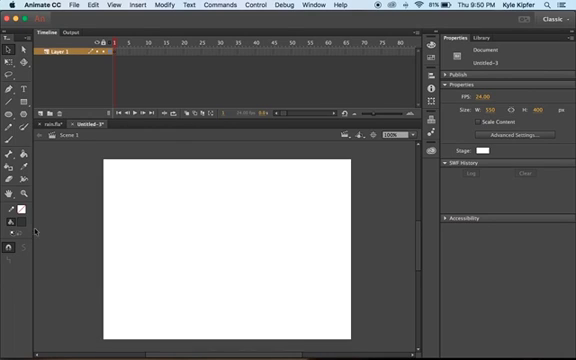
pyautogui.moveTo(120, 186)
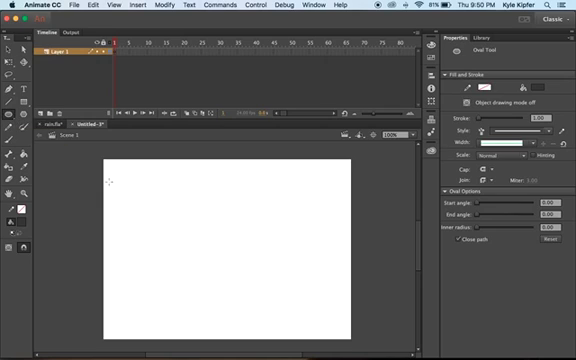
pyautogui.moveTo(104, 152)
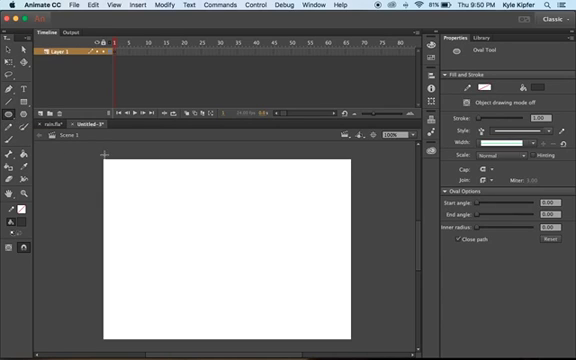
pyautogui.moveTo(16, 210)
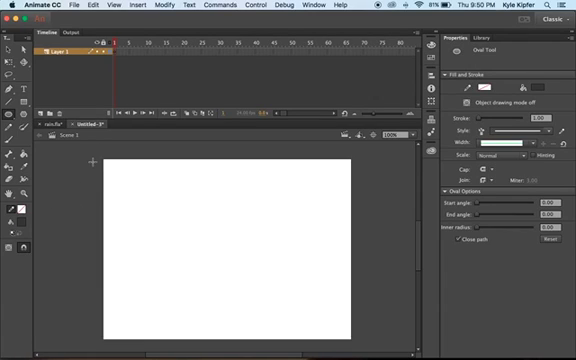
# Draw overlapping dark grey ovals at the stage's top-left to start the cloud
pyautogui.moveTo(96, 160); pyautogui.dragTo(176, 190)
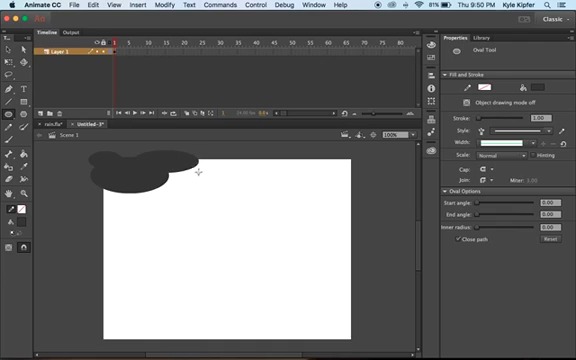
pyautogui.moveTo(180, 164); pyautogui.dragTo(210, 176)
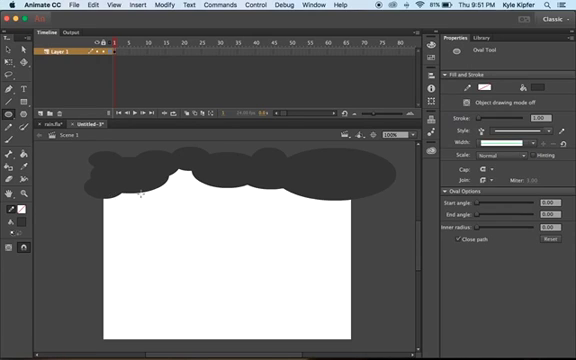
pyautogui.moveTo(176, 170)
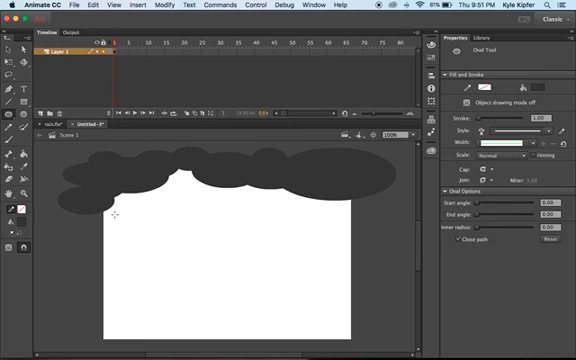
pyautogui.moveTo(122, 200)
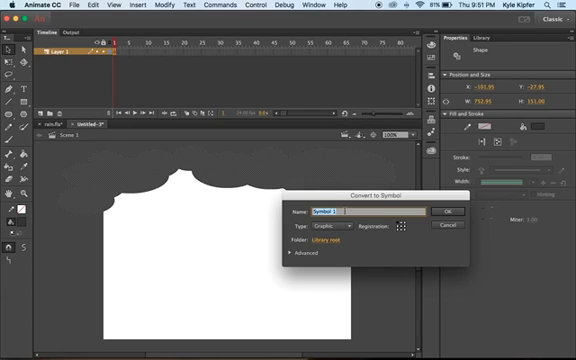
# Confirm converting the cloud shapes into a Graphic symbol
pyautogui.click(446, 214)
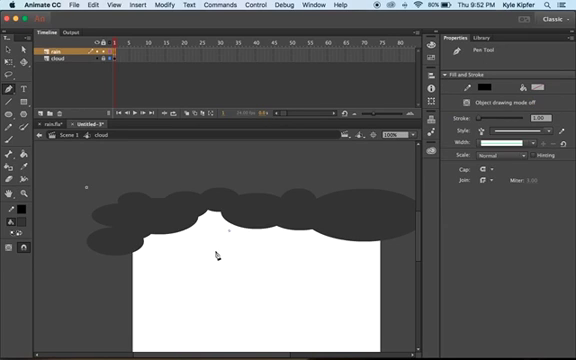
# Add another rounded grey puff to the cloud band
pyautogui.moveTo(236, 228); pyautogui.dragTo(214, 258)
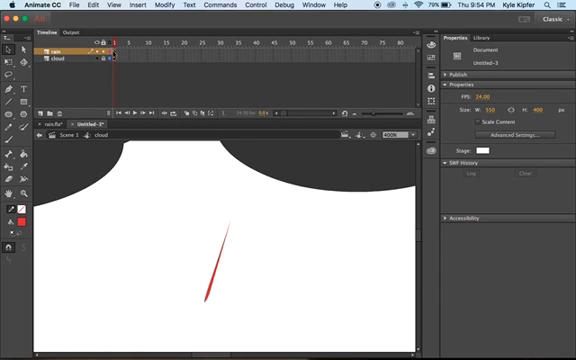
# Convert the selected raindrop stroke into a movie clip symbol named 'raindrop'
pyautogui.click(124, 48)
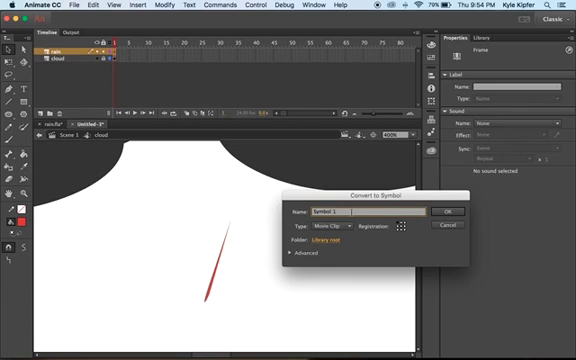
pyautogui.write('Rain')
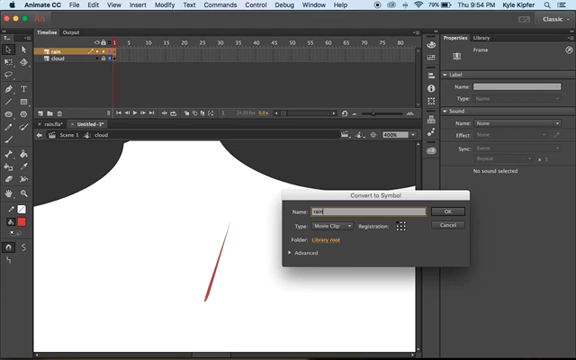
pyautogui.write('raindrop')
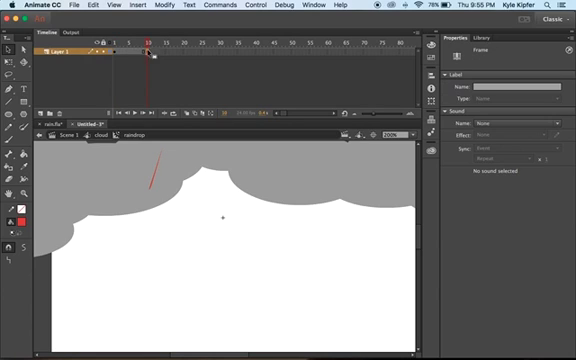
# Select the drop inside the raindrop symbol's timeline
pyautogui.click(152, 180)
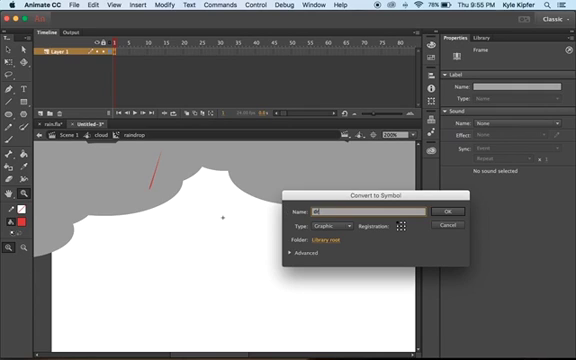
# Name the drop's graphic symbol 'wind'
pyautogui.write('wind')
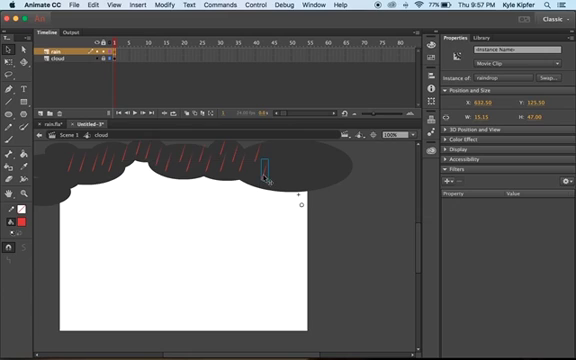
# Place two more raindrop copies beneath the cloud
pyautogui.moveTo(268, 168); pyautogui.dragTo(280, 158)
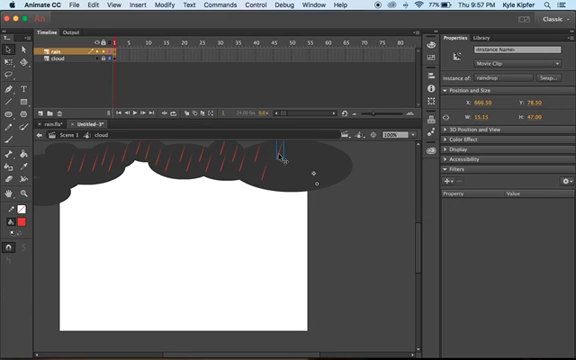
pyautogui.moveTo(278, 152); pyautogui.dragTo(284, 168)
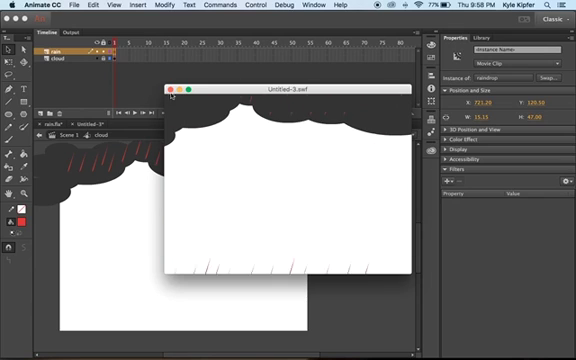
# Watch the test movie of falling raindrops, then close the preview window
pyautogui.click(180, 88)
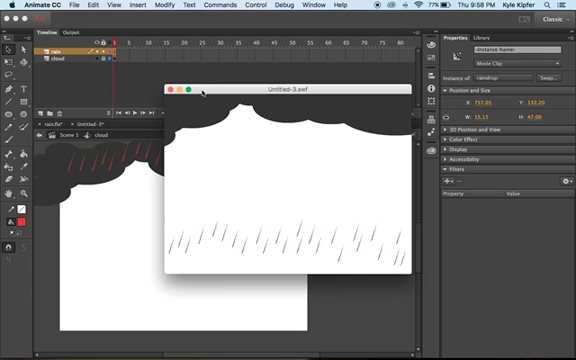
pyautogui.click(176, 92)
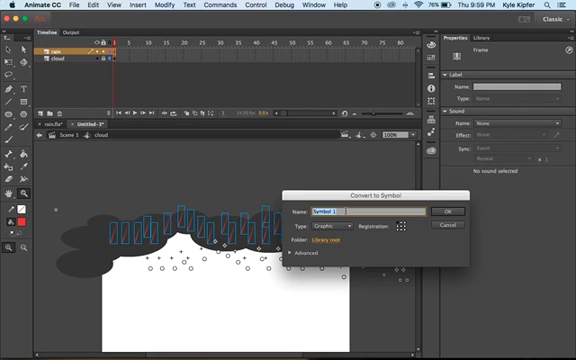
# Convert the selected cloud and drops into a Graphic symbol named 'rain'
pyautogui.write('rainrow')
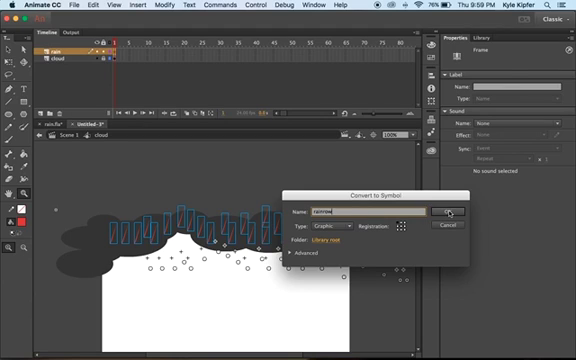
pyautogui.click(446, 212)
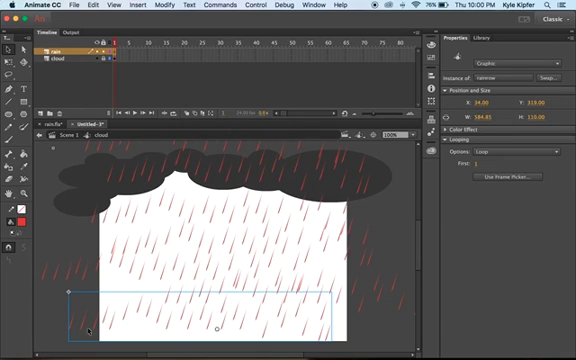
pyautogui.moveTo(400, 216)
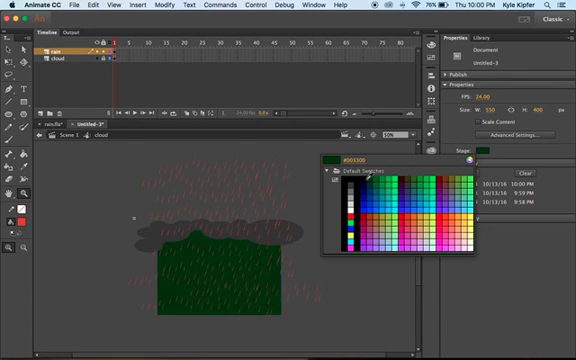
# Set the Stage colour to a dark blue instead of white
pyautogui.click(370, 176)
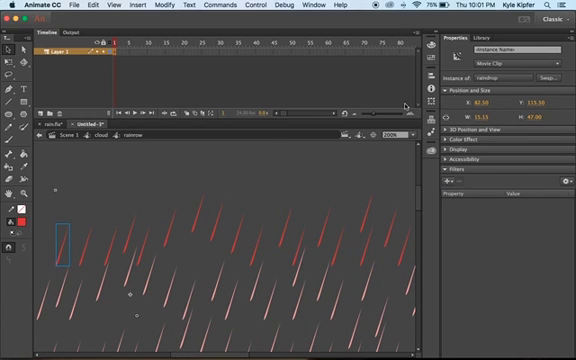
pyautogui.moveTo(508, 72)
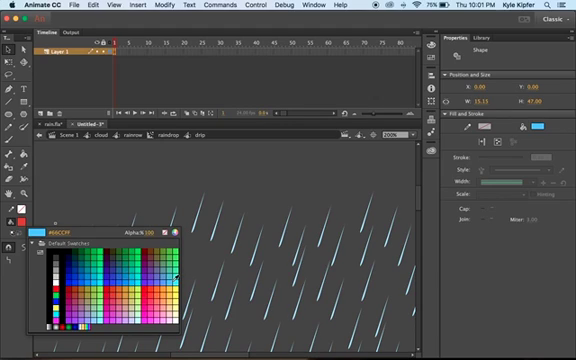
# Change the raindrop stroke colour to light blue
pyautogui.click(170, 272)
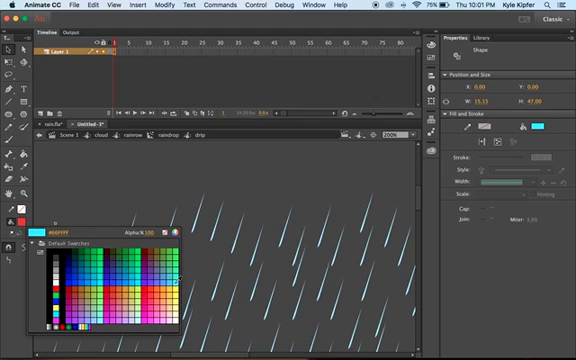
pyautogui.click(174, 272)
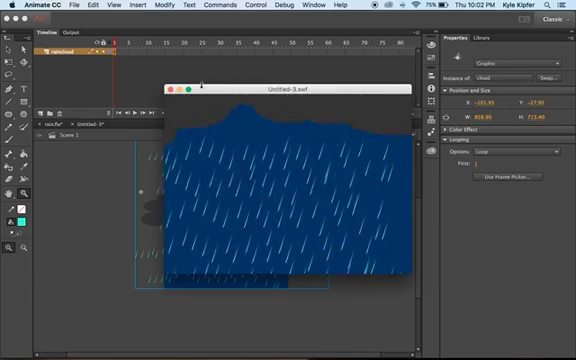
pyautogui.click(176, 92)
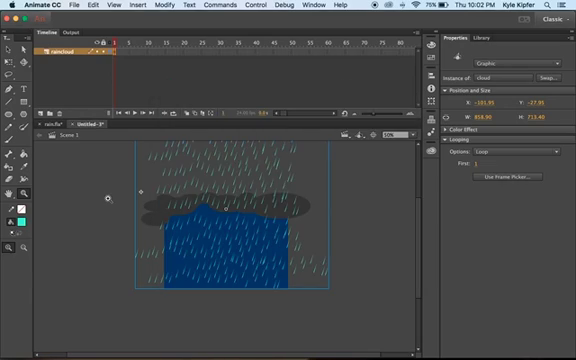
pyautogui.moveTo(196, 184)
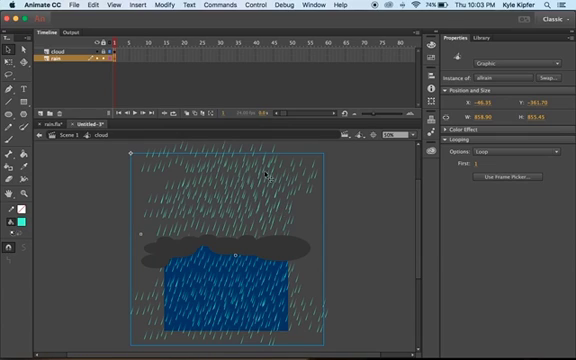
pyautogui.moveTo(146, 172)
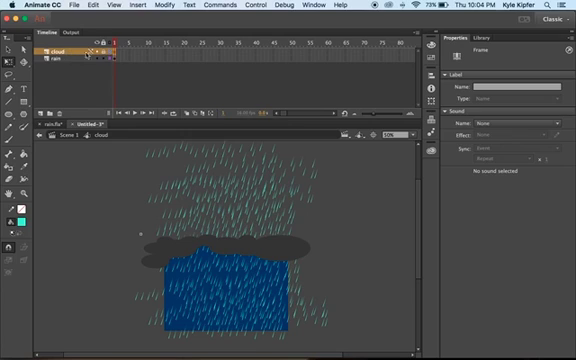
# Select the contents of the cloud and every raindrop layer at once
pyautogui.click(60, 66)
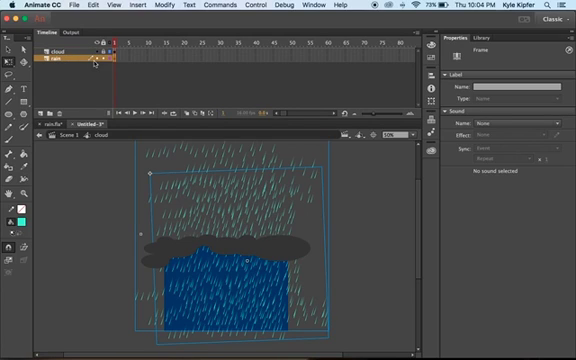